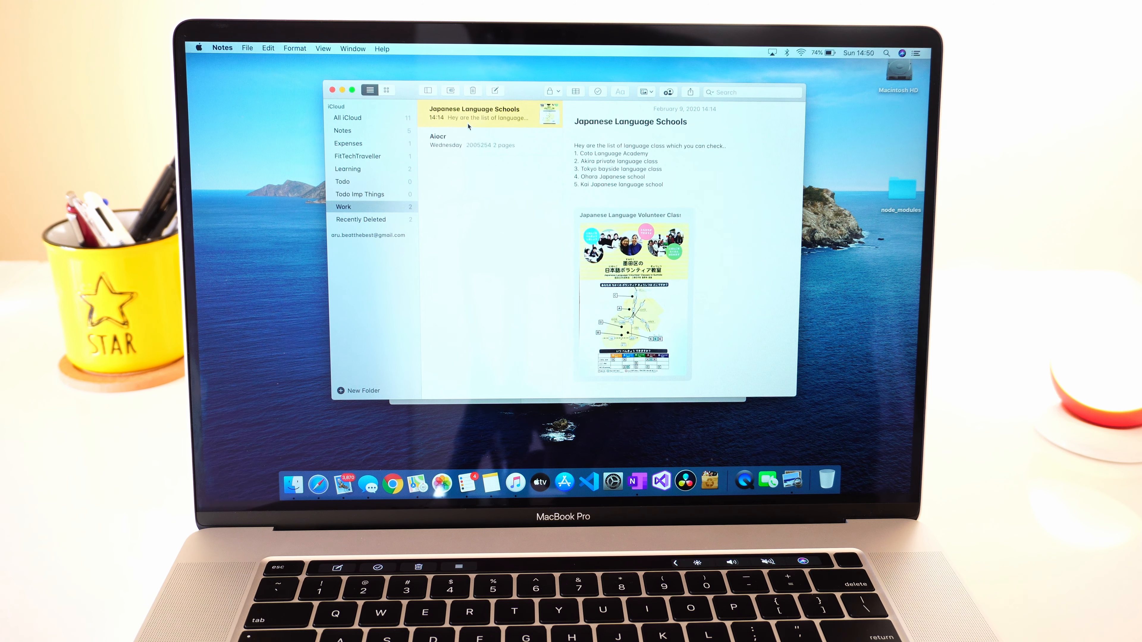
# Step: View the nearby Wi-Fi networks menu, then the Bluetooth status and paired devices menu
pyautogui.click(801, 52)
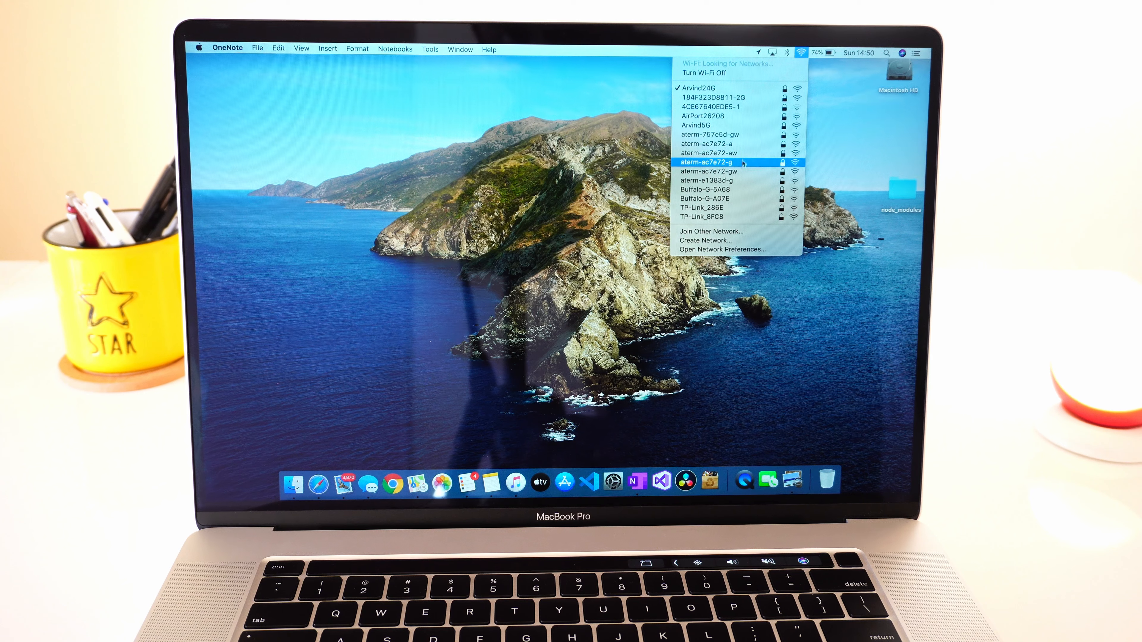
pyautogui.click(788, 52)
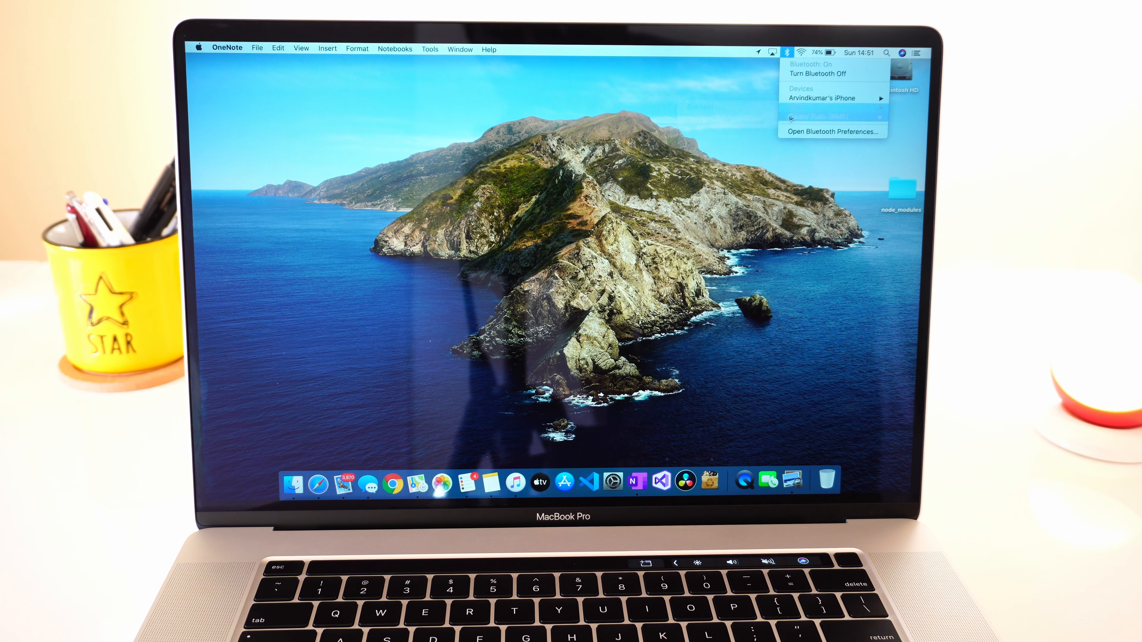